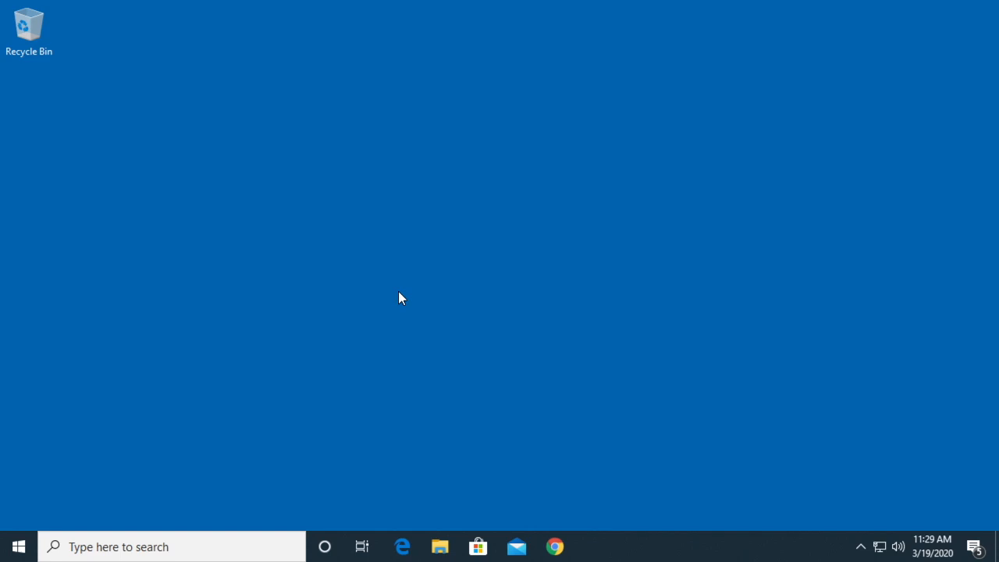
mouse_move(281, 521)
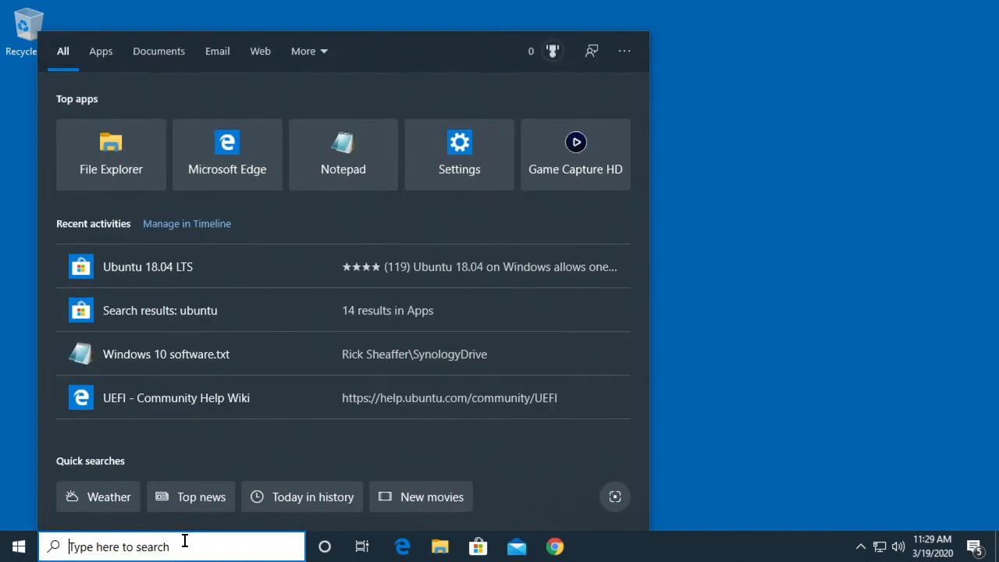
Launch the Ubuntu bash terminal from Windows Search by searching 'bash'.
type("b")
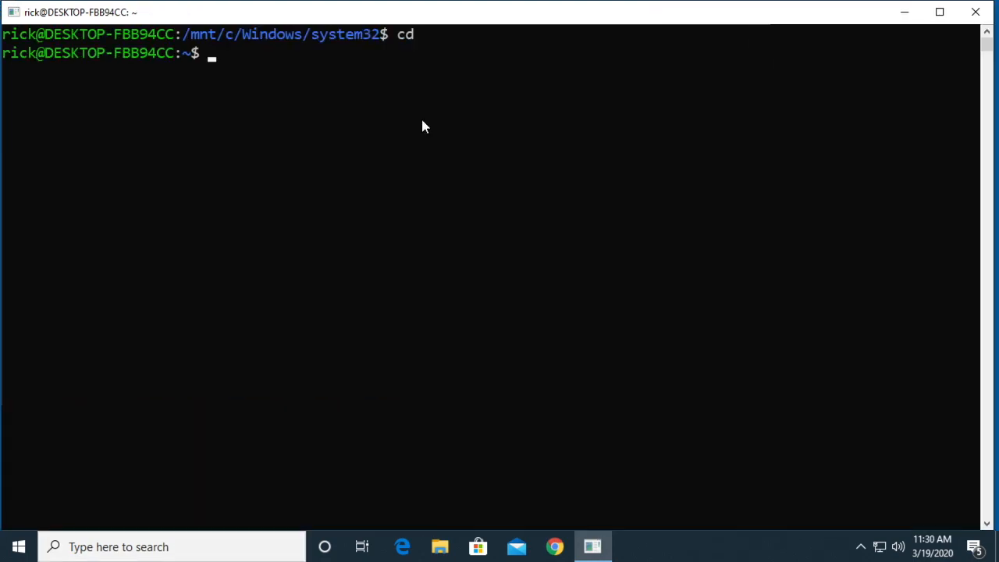
Clear the screen, then run sudo apt update to refresh the package lists.
type("clea")
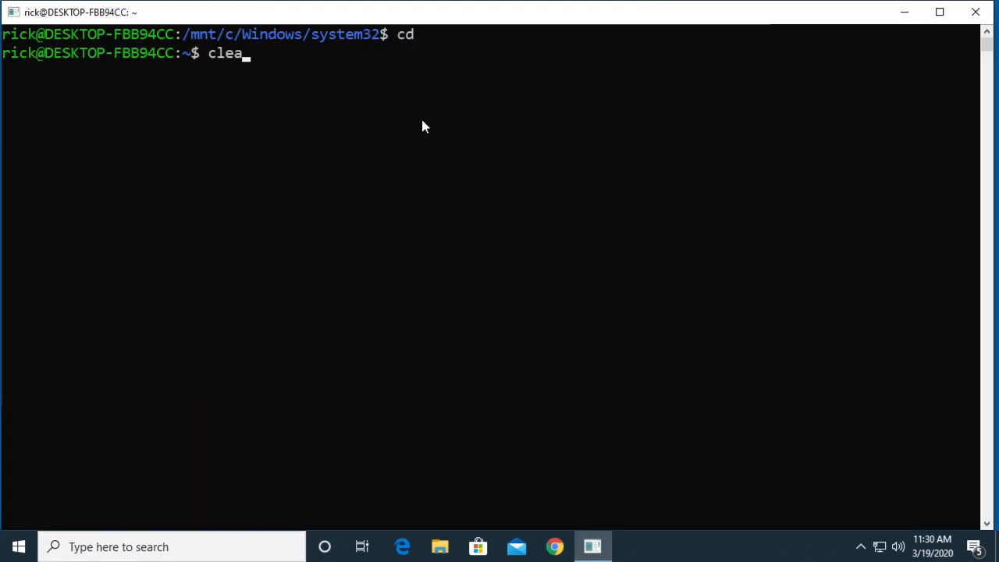
key("Enter")
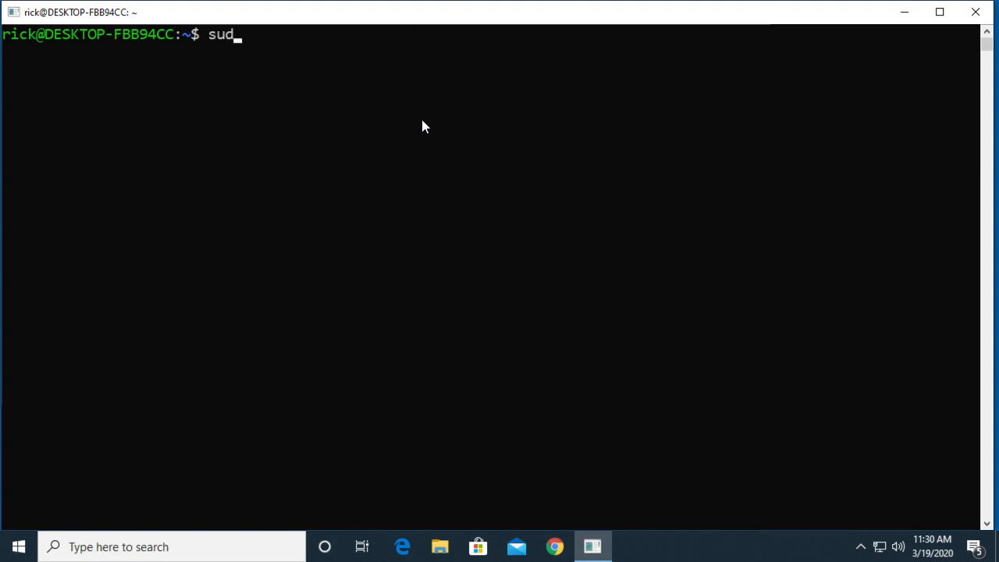
type("o apt")
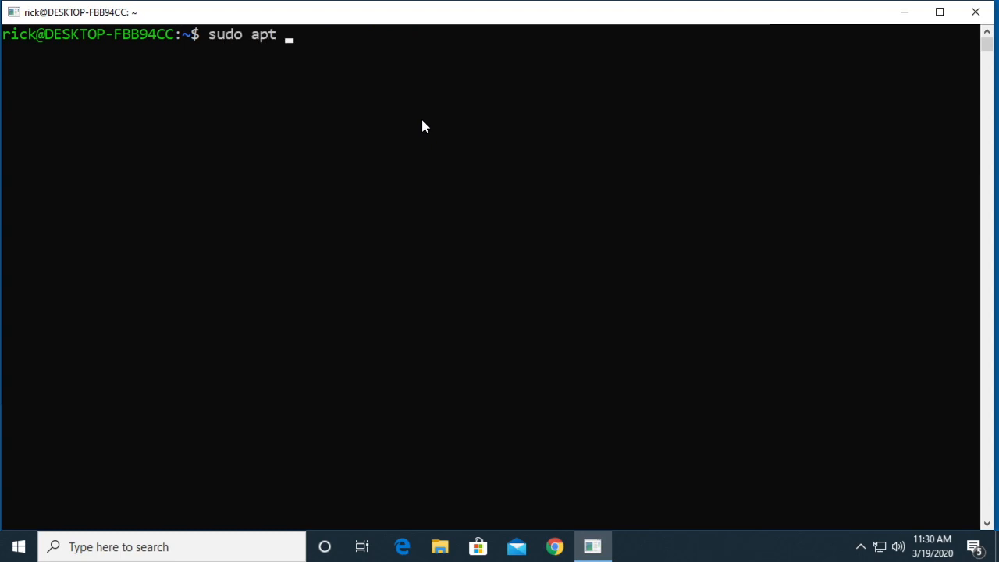
type("update")
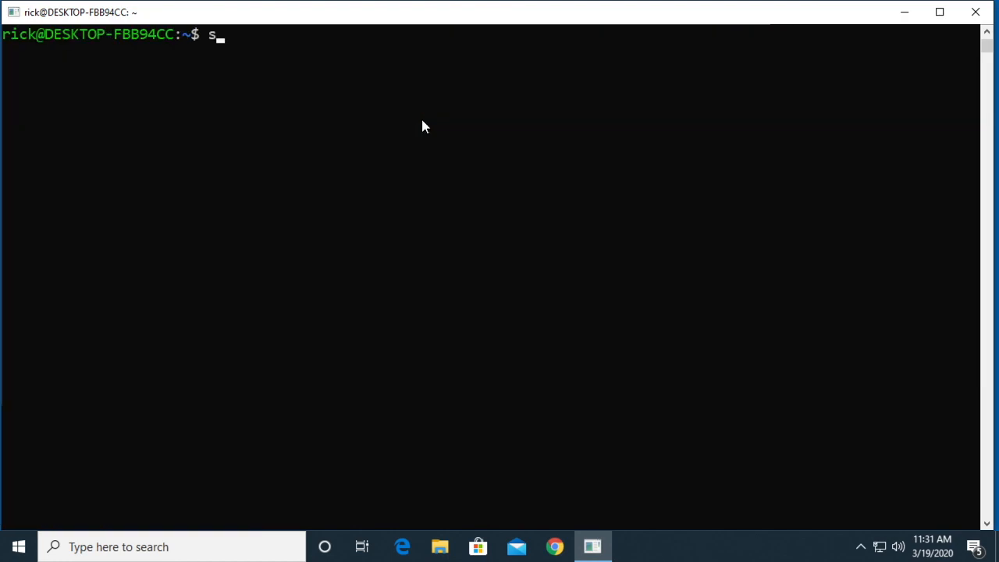
Run sudo apt upgrade, confirm with Y, then start sudo apt autoremove.
type("udo apt upgrade")
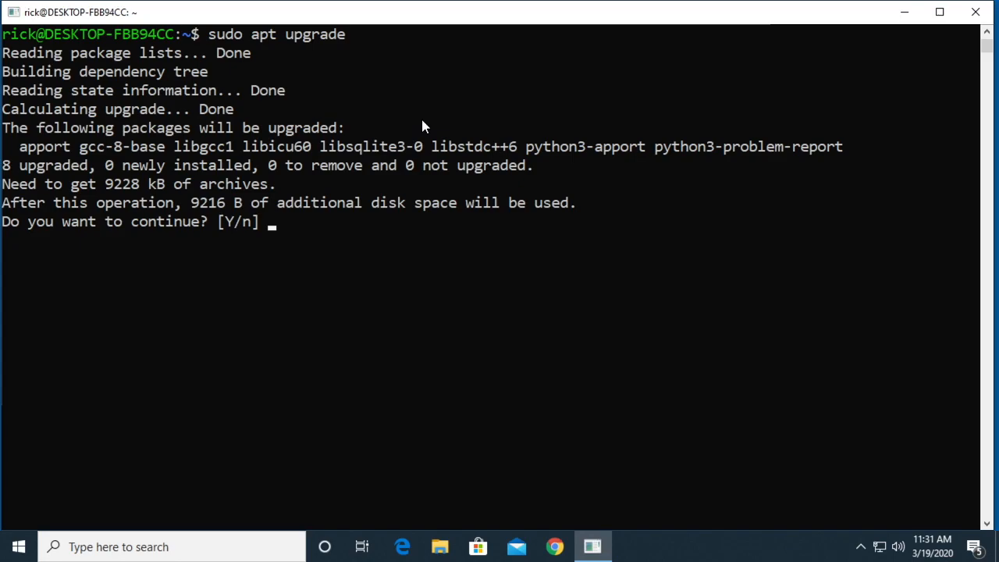
type("Y")
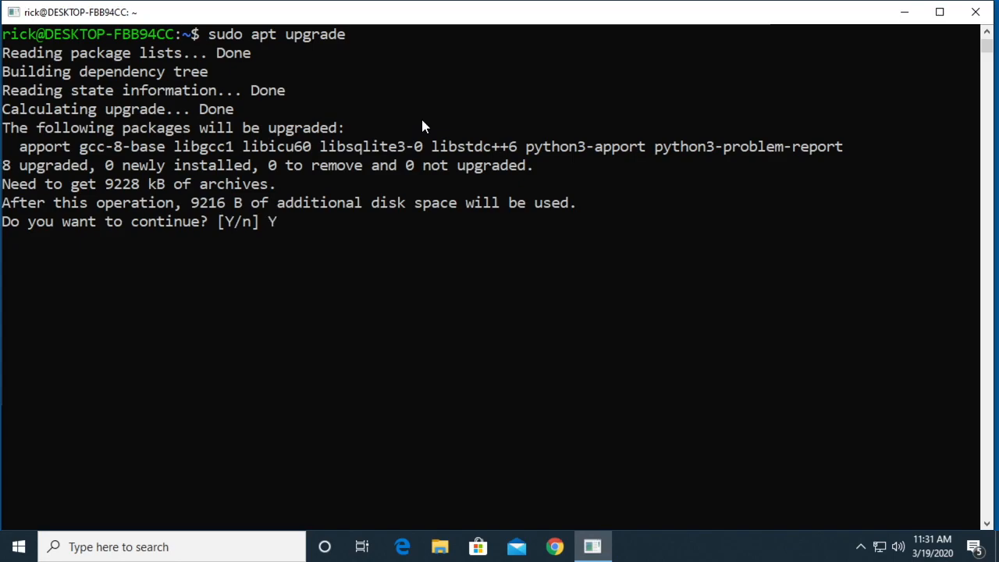
key("Return")
type("s")
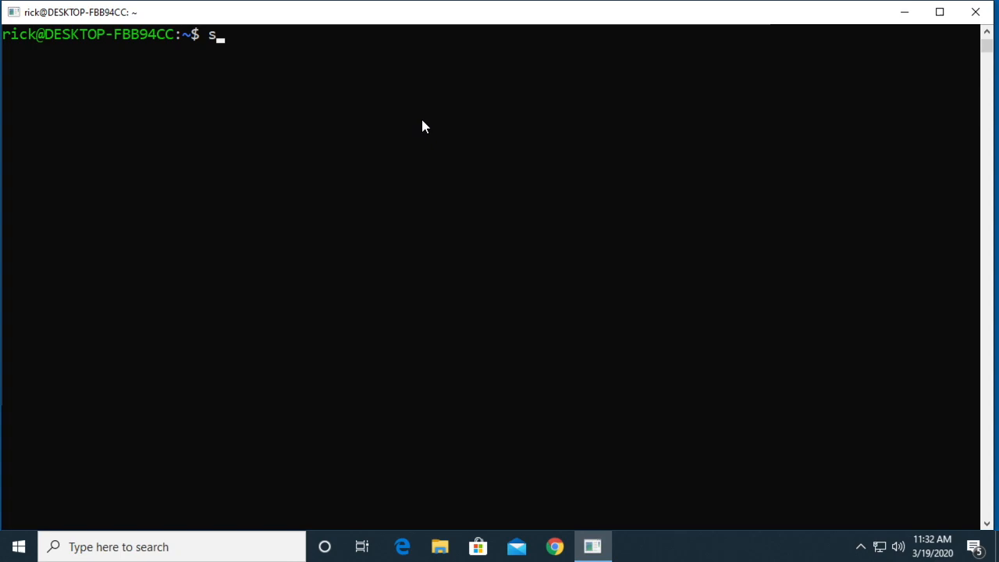
type("udo apt autor")
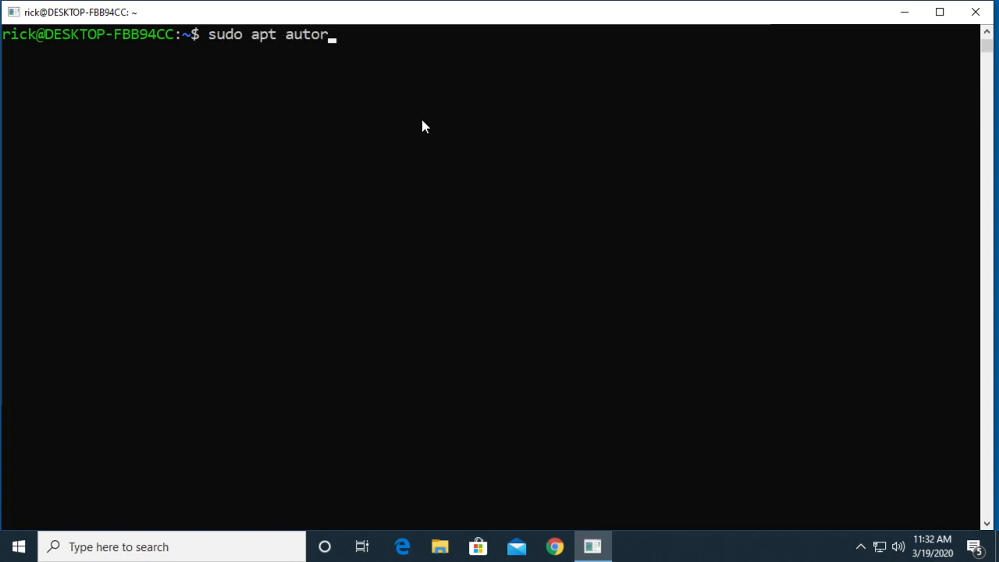